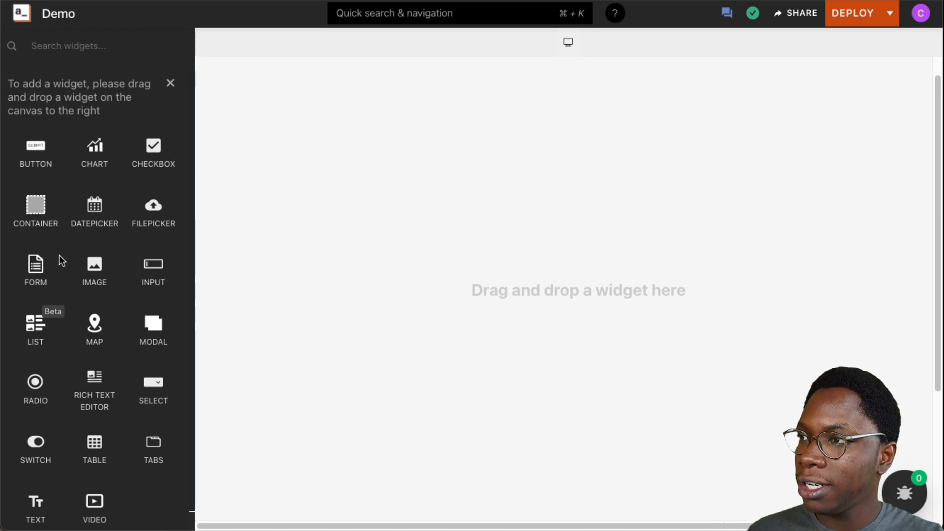
{"action": "mouse_move", "coordinate": [89, 396]}
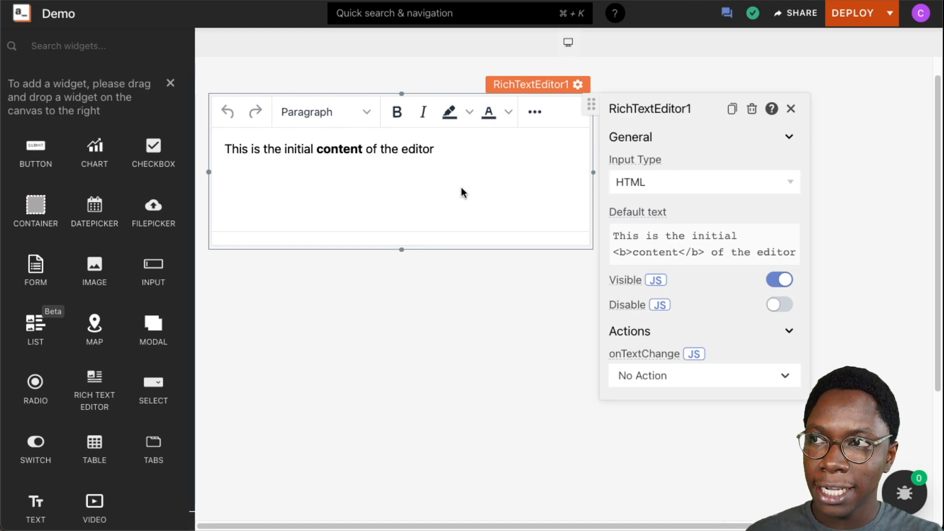
Place a Rich Text Editor widget onto the empty canvas, showing its property pane
{"action": "left_click", "coordinate": [534, 111]}
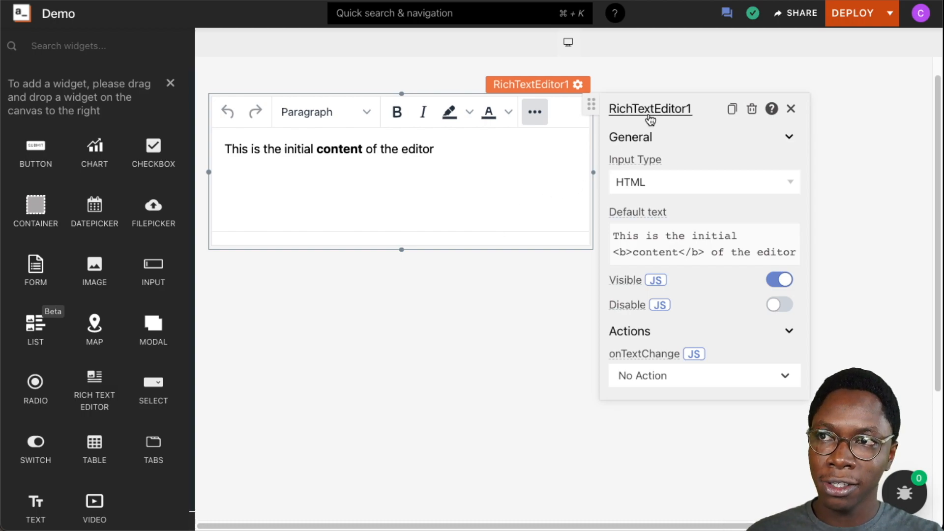
Rename the widget from RichTextEditor1 to RichTextEditor in the property pane header
{"action": "double_click", "coordinate": [650, 109]}
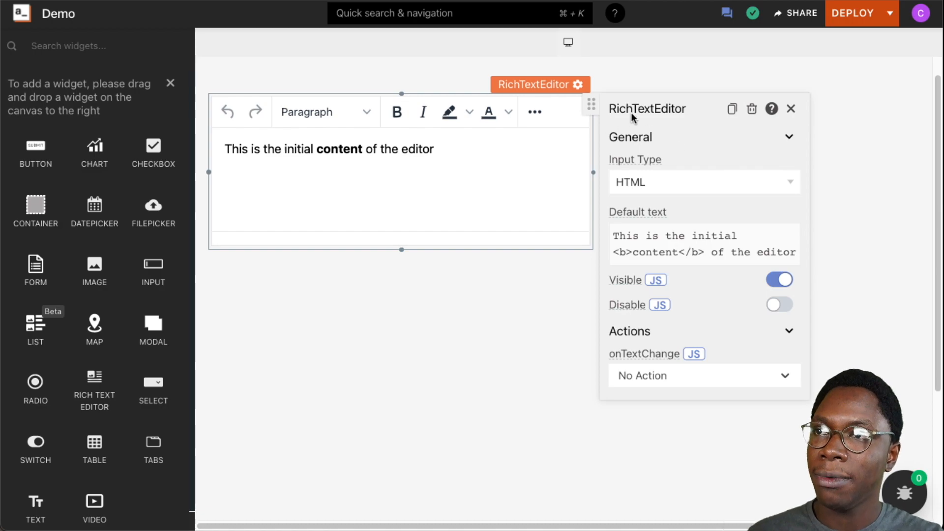
{"action": "mouse_move", "coordinate": [693, 164]}
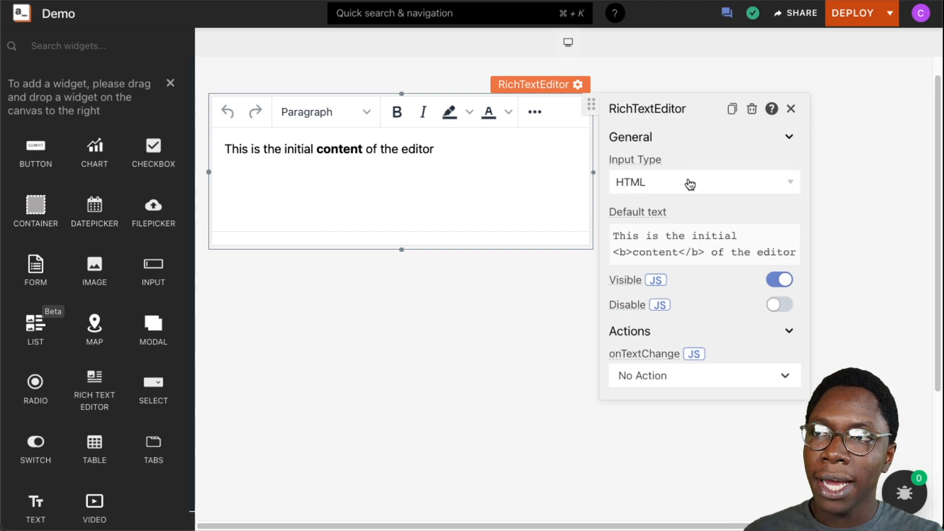
{"action": "left_click", "coordinate": [704, 182]}
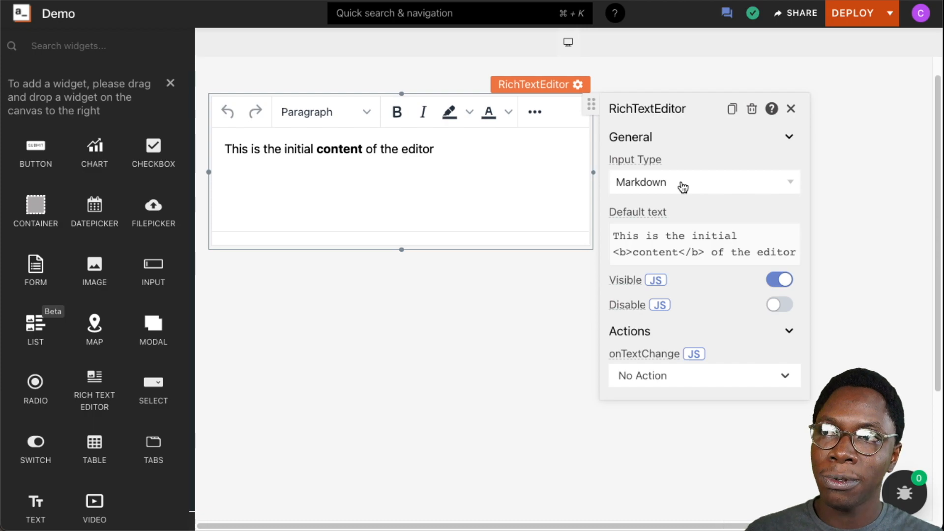
{"action": "left_click", "coordinate": [684, 182]}
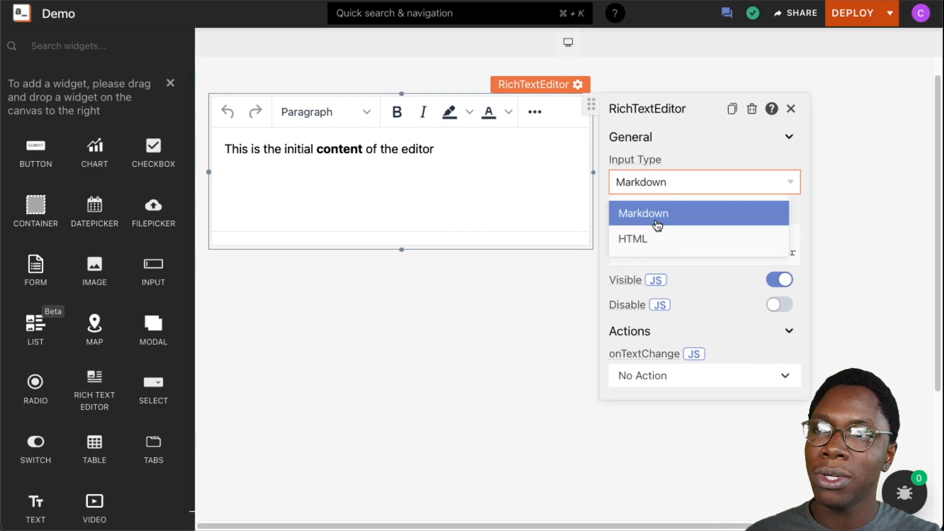
{"action": "left_click", "coordinate": [633, 238]}
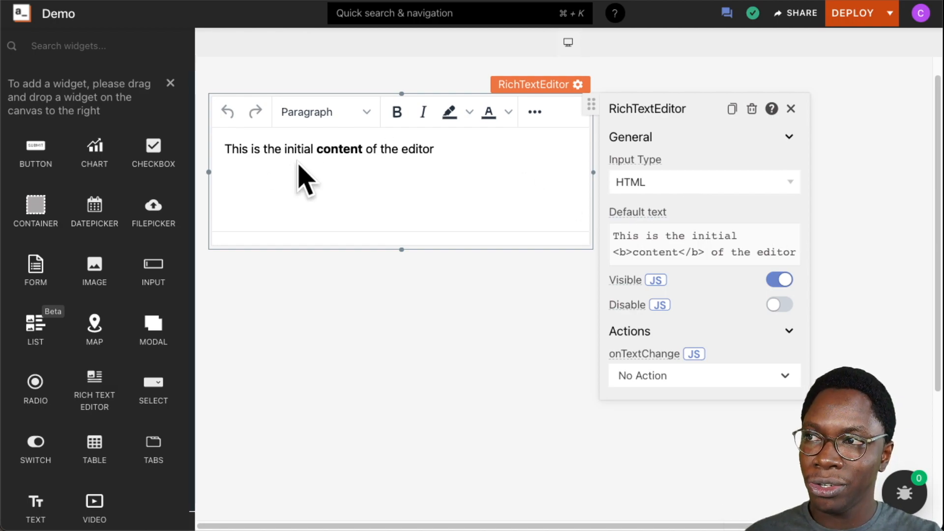
{"action": "mouse_move", "coordinate": [346, 190]}
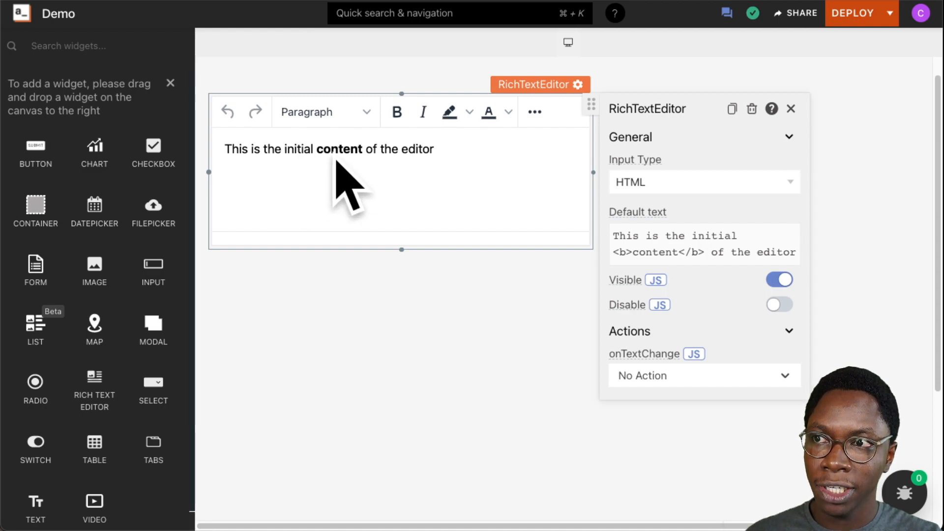
{"action": "mouse_move", "coordinate": [332, 176]}
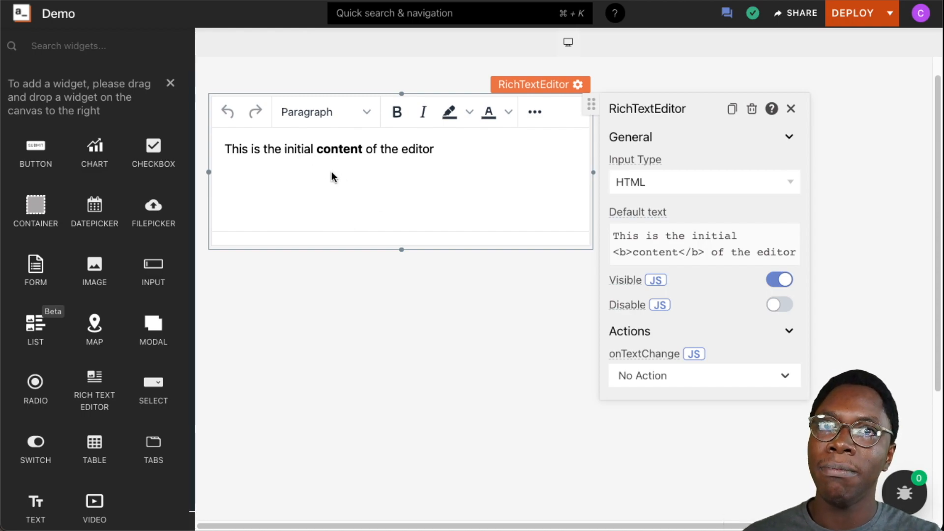
Replace the editor's Default text with "Write something here"
{"action": "left_click", "coordinate": [702, 244]}
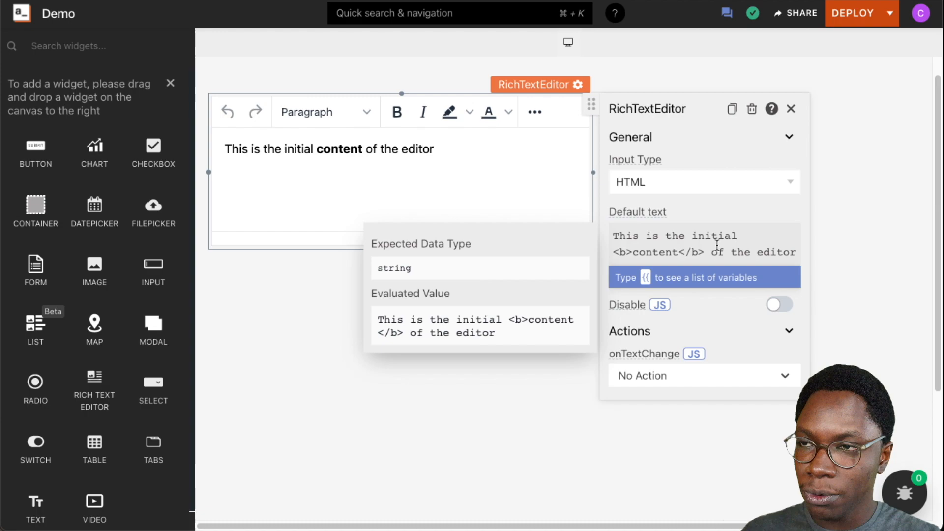
{"action": "type", "text": "Write something here"}
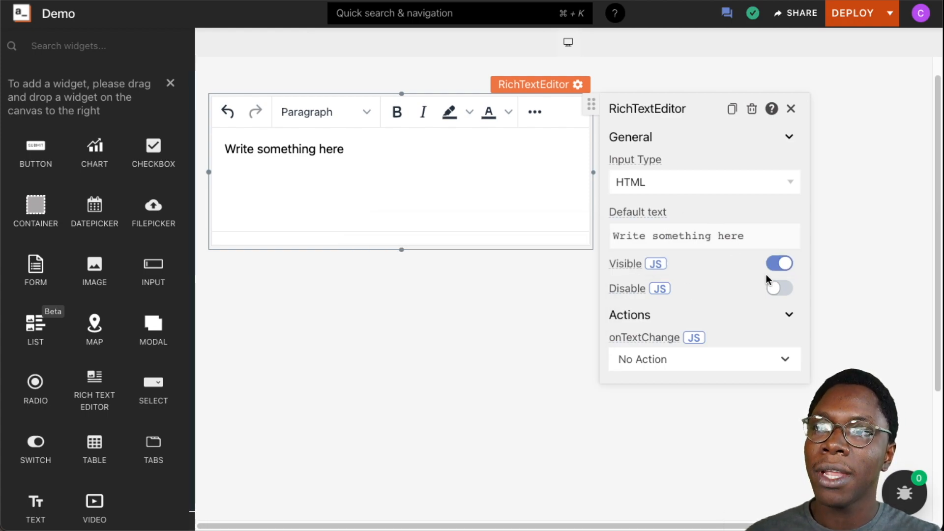
Switch the editor's Visible setting off, back on, then off so the widget stays hidden
{"action": "left_click", "coordinate": [779, 264]}
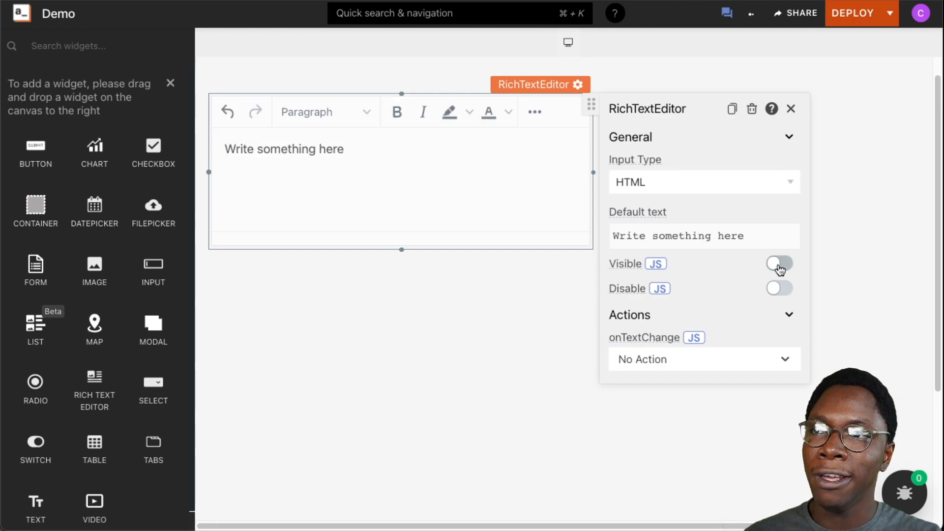
{"action": "left_click", "coordinate": [779, 264]}
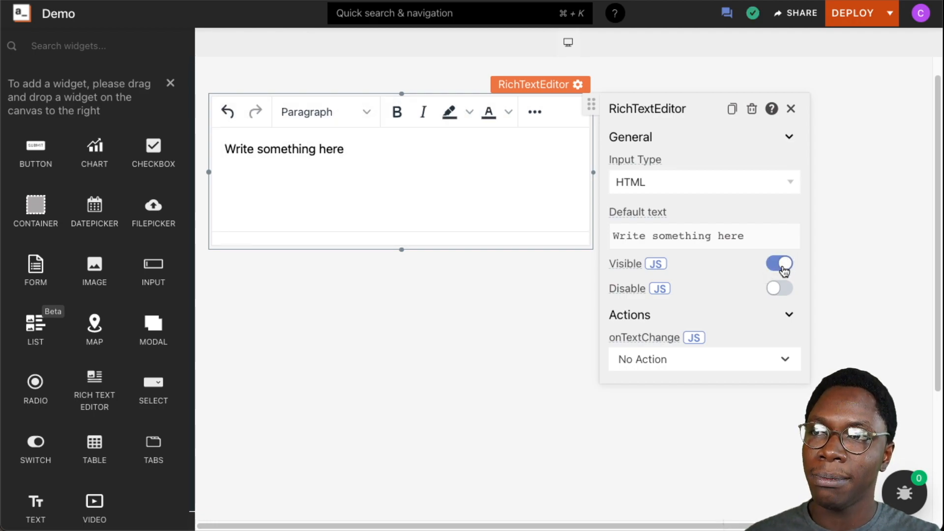
{"action": "left_click", "coordinate": [779, 288]}
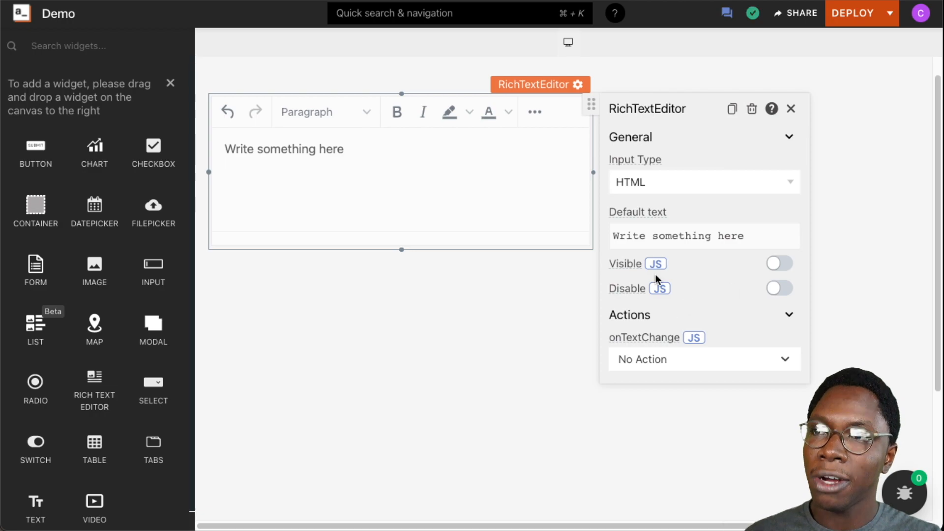
{"action": "mouse_move", "coordinate": [627, 273]}
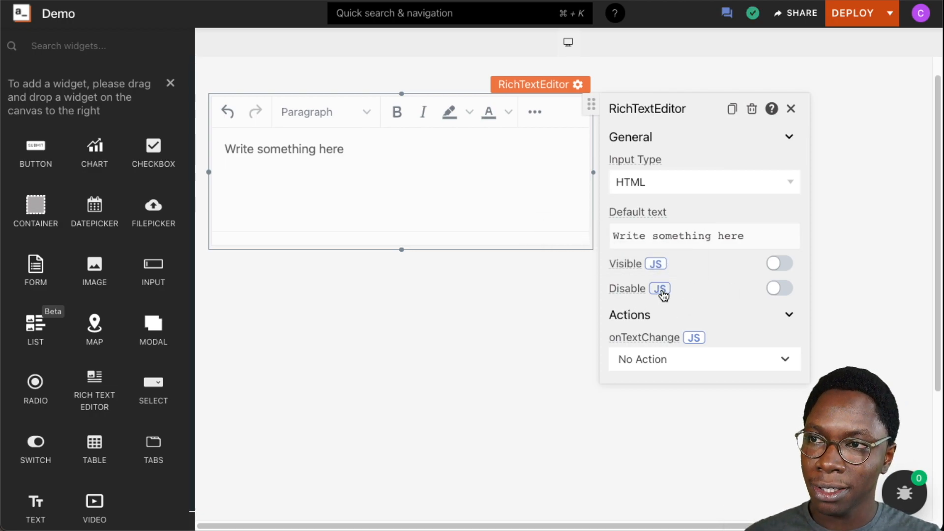
Enter {{false}} as the Disable JS expression, then return it to a toggle left on
{"action": "left_click", "coordinate": [660, 288]}
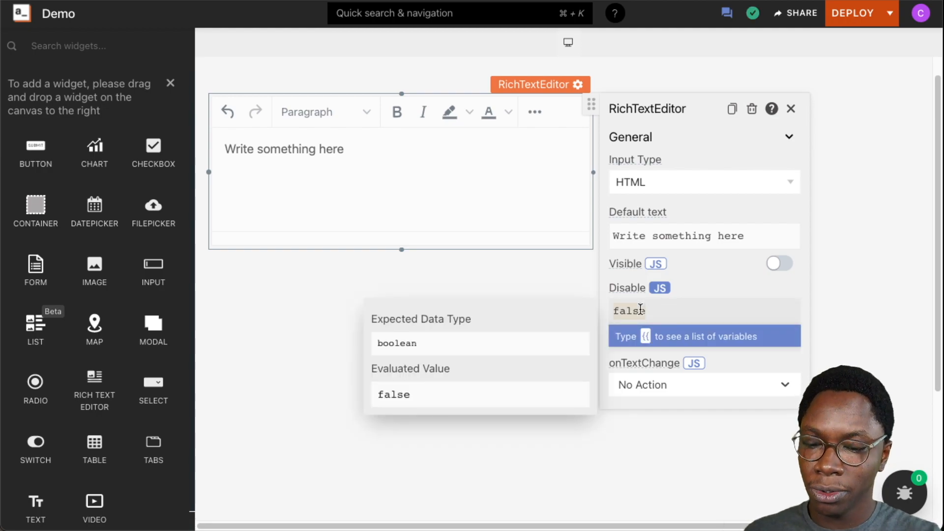
{"action": "type", "text": "{{false}}"}
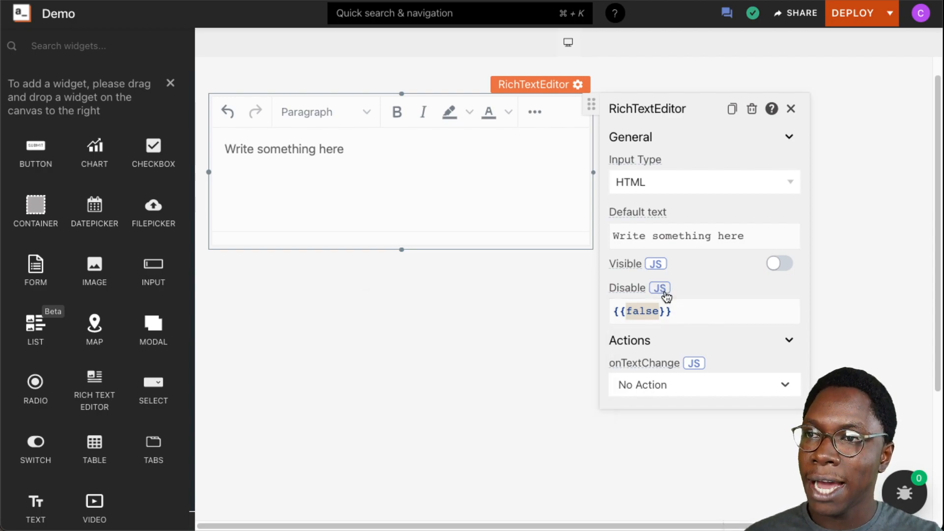
{"action": "left_click", "coordinate": [779, 289]}
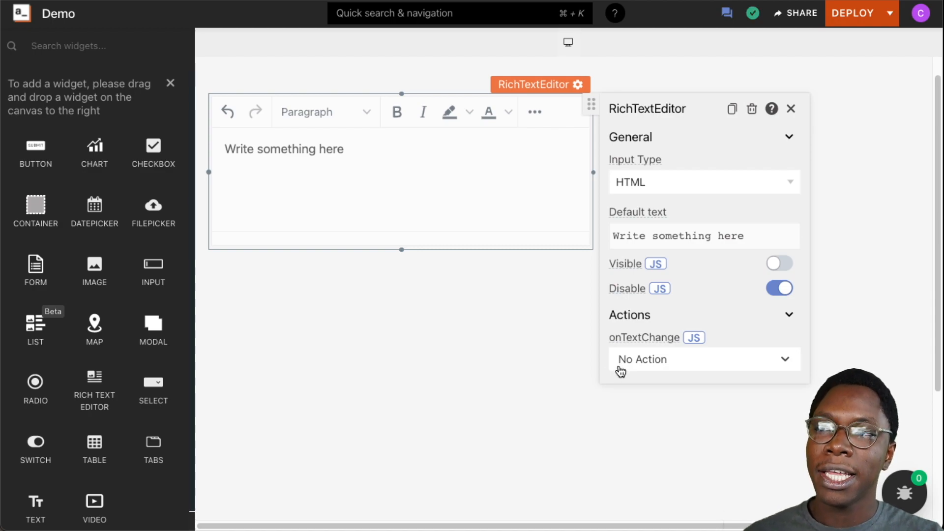
{"action": "mouse_move", "coordinate": [644, 337]}
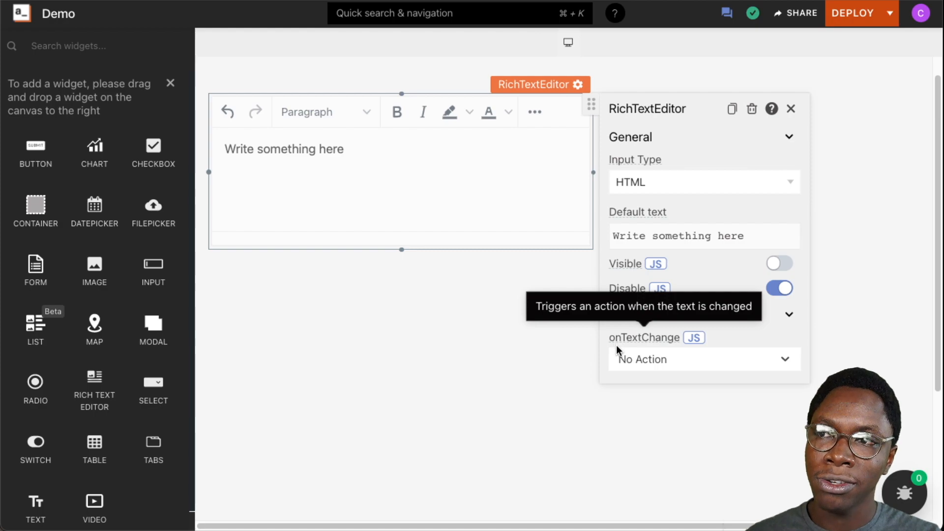
{"action": "mouse_move", "coordinate": [632, 347]}
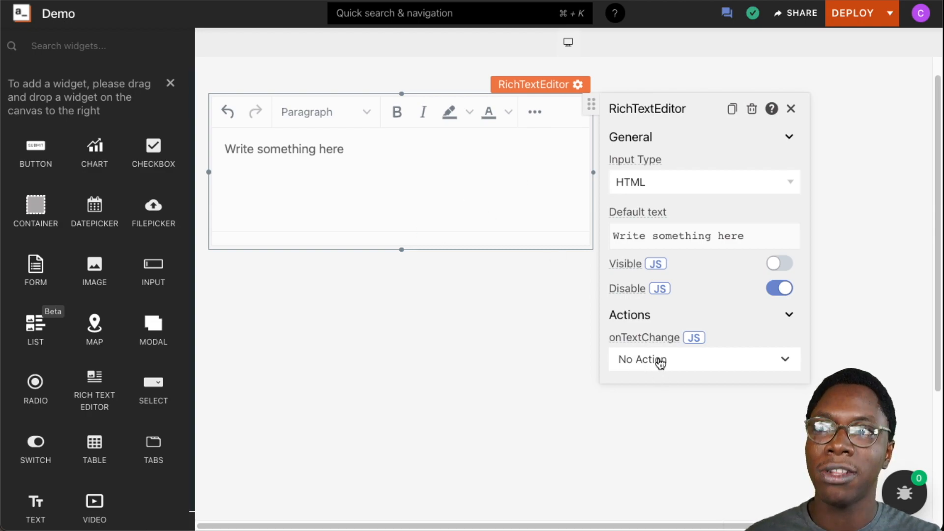
Review the onTextChange actions and switch the handler to an empty JS code field
{"action": "left_click", "coordinate": [662, 359]}
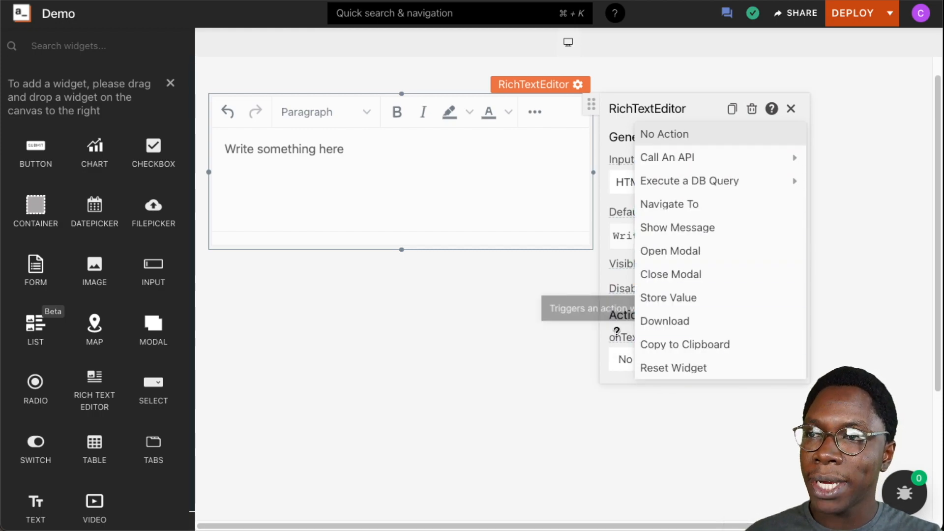
{"action": "left_click", "coordinate": [682, 361]}
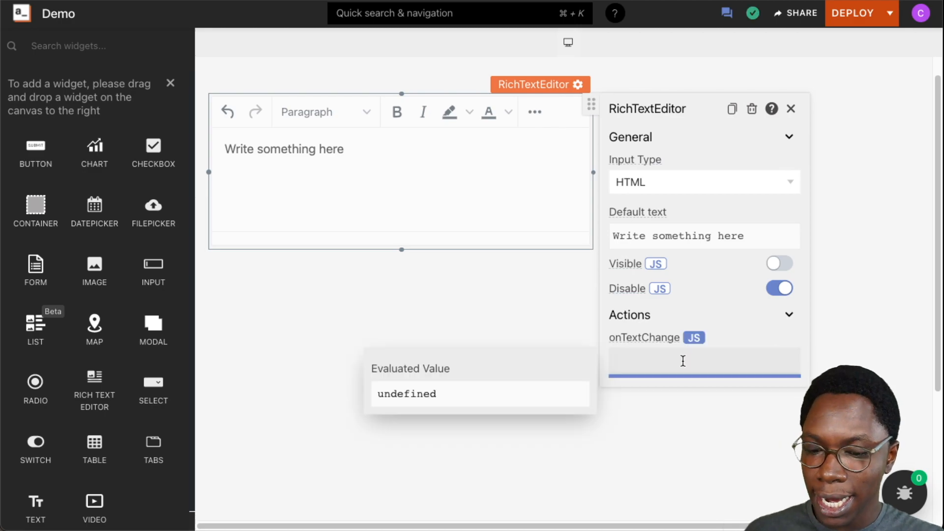